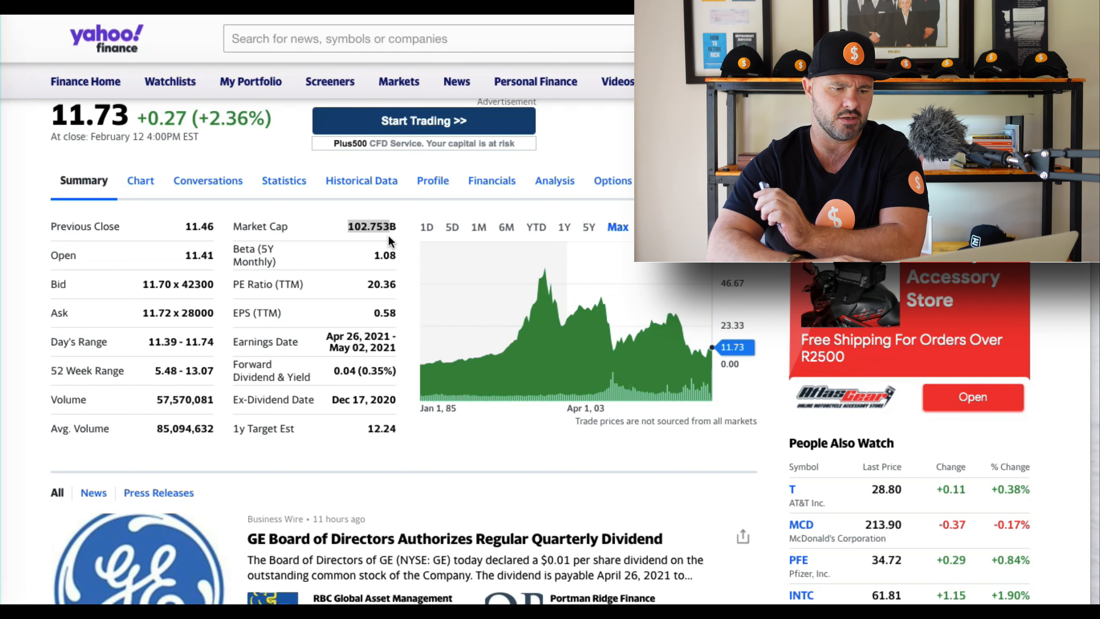
pyautogui.moveTo(363, 298)
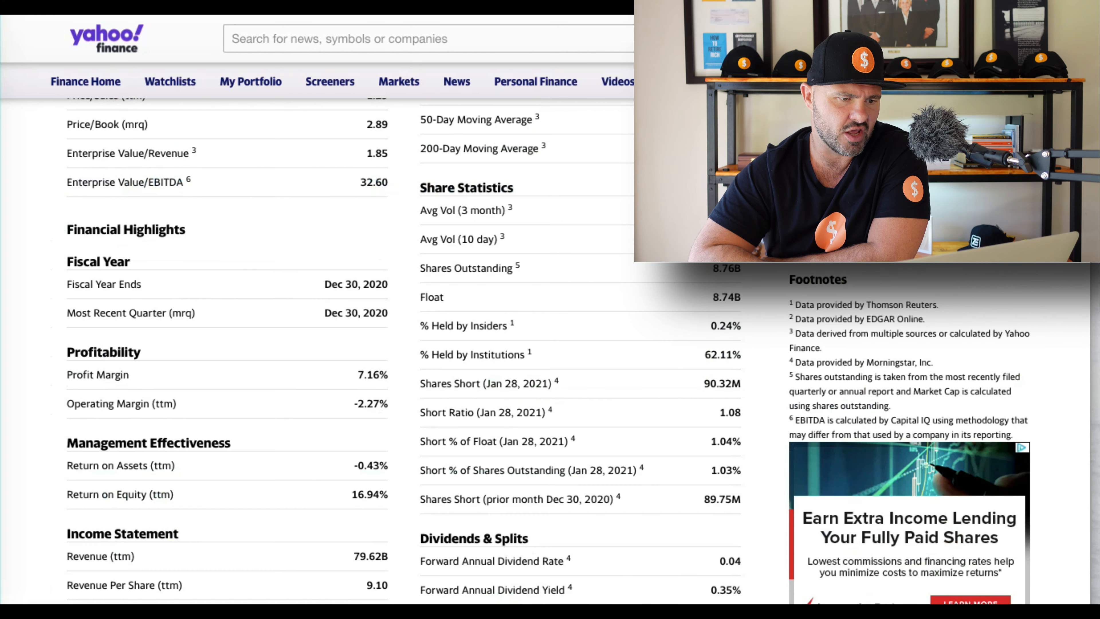
# Scroll GE's Statistics page down through Financial Highlights to Dividends & Splits.
pyautogui.scroll(-3)
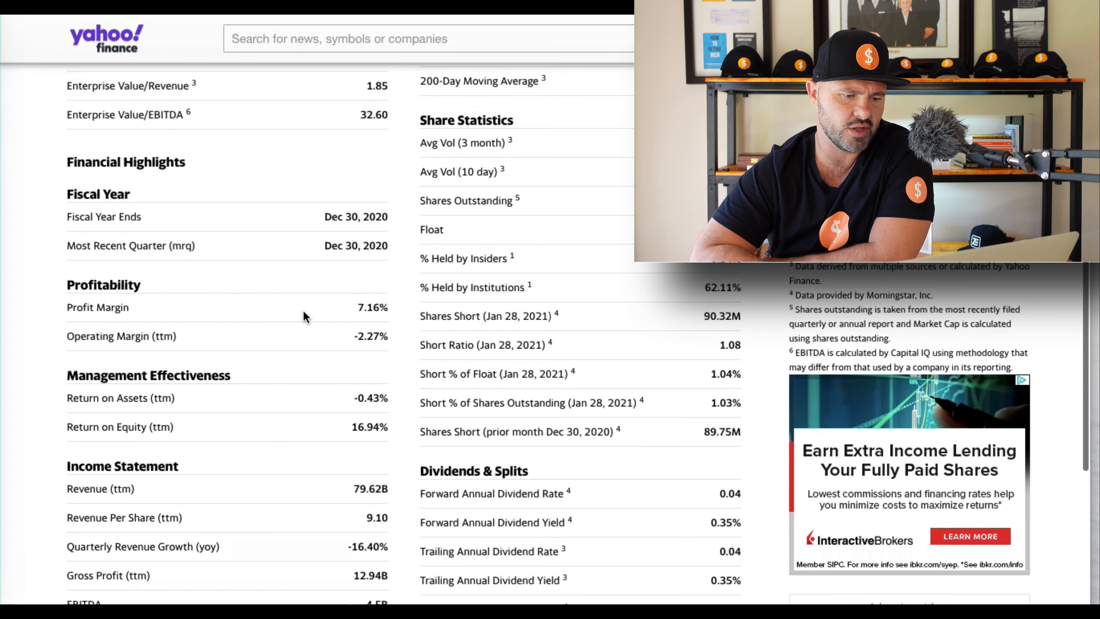
pyautogui.scroll(-3)
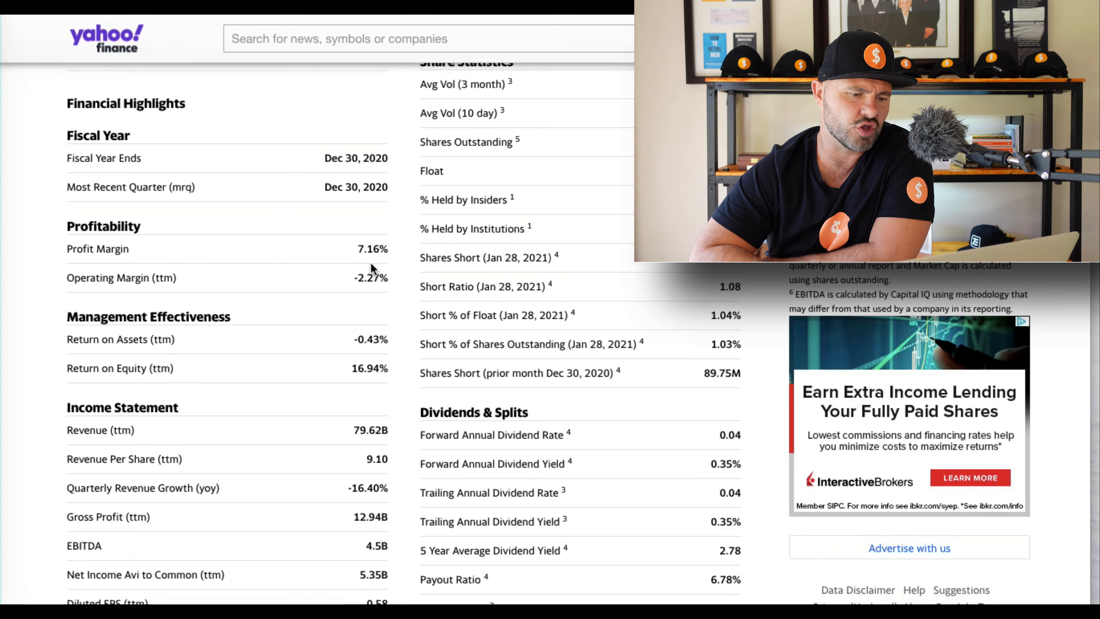
pyautogui.scroll(-3)
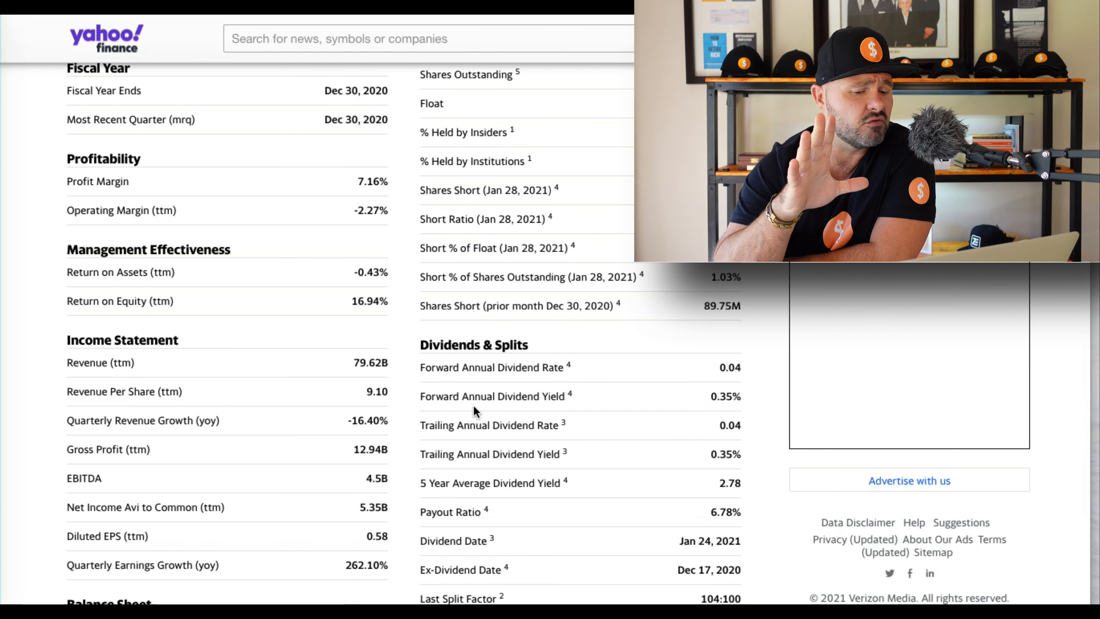
pyautogui.scroll(-3)
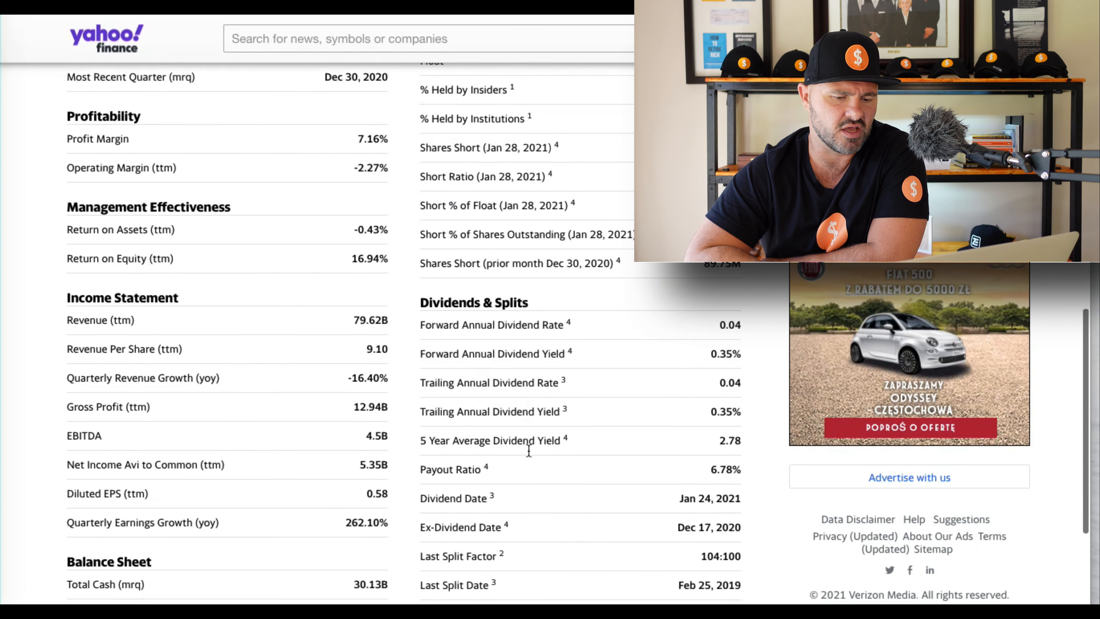
pyautogui.scroll(-3)
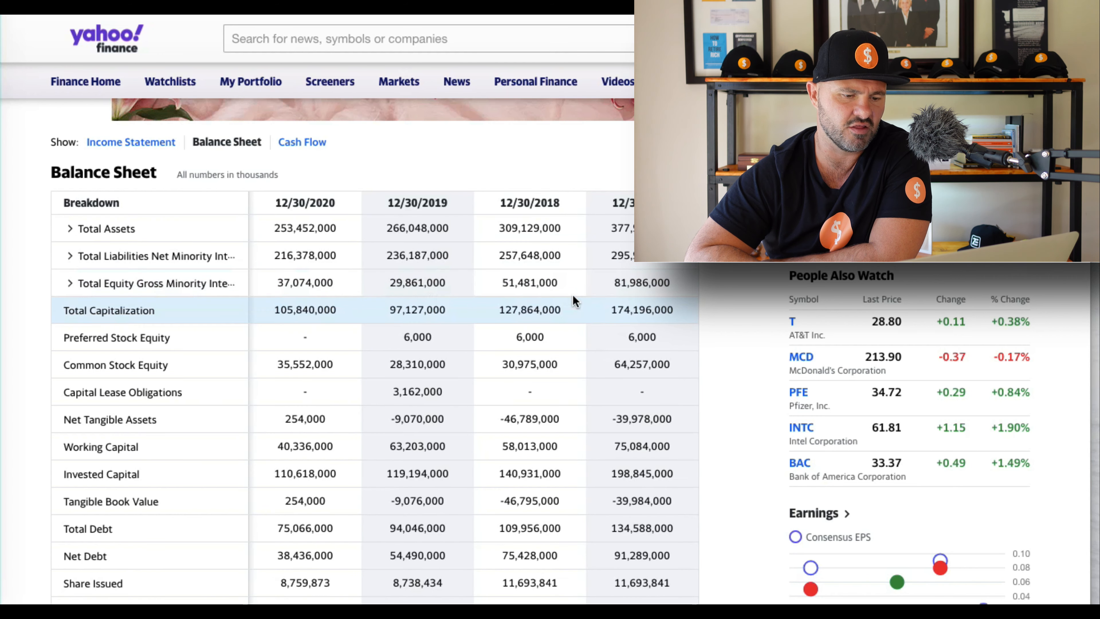
pyautogui.moveTo(554, 300)
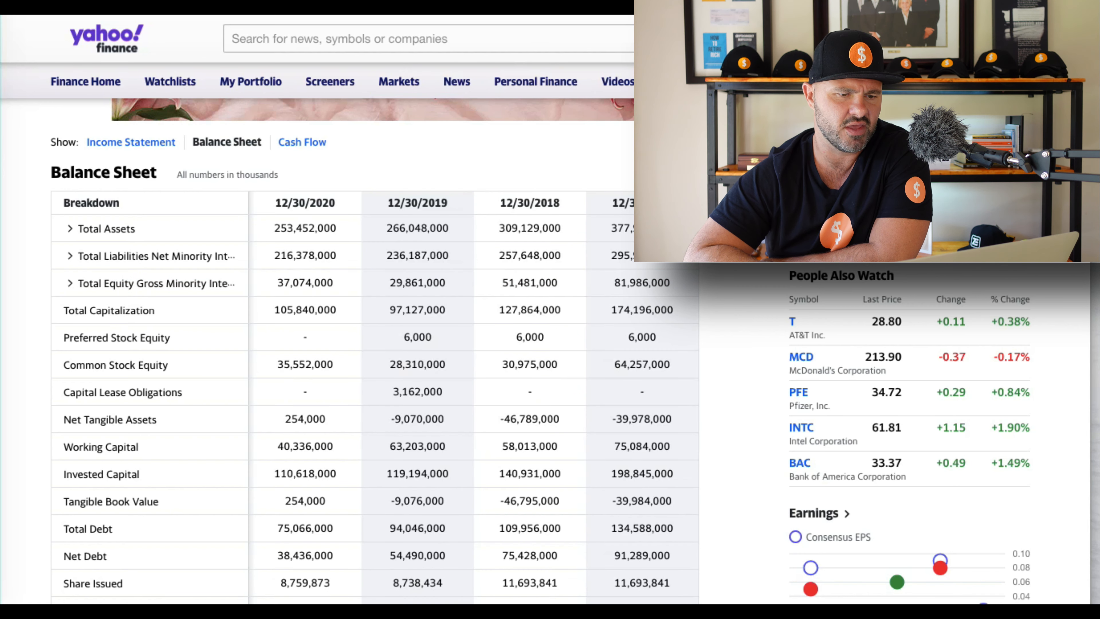
# Show GE's annual income statement with revenue, gross profit and net income.
pyautogui.click(130, 141)
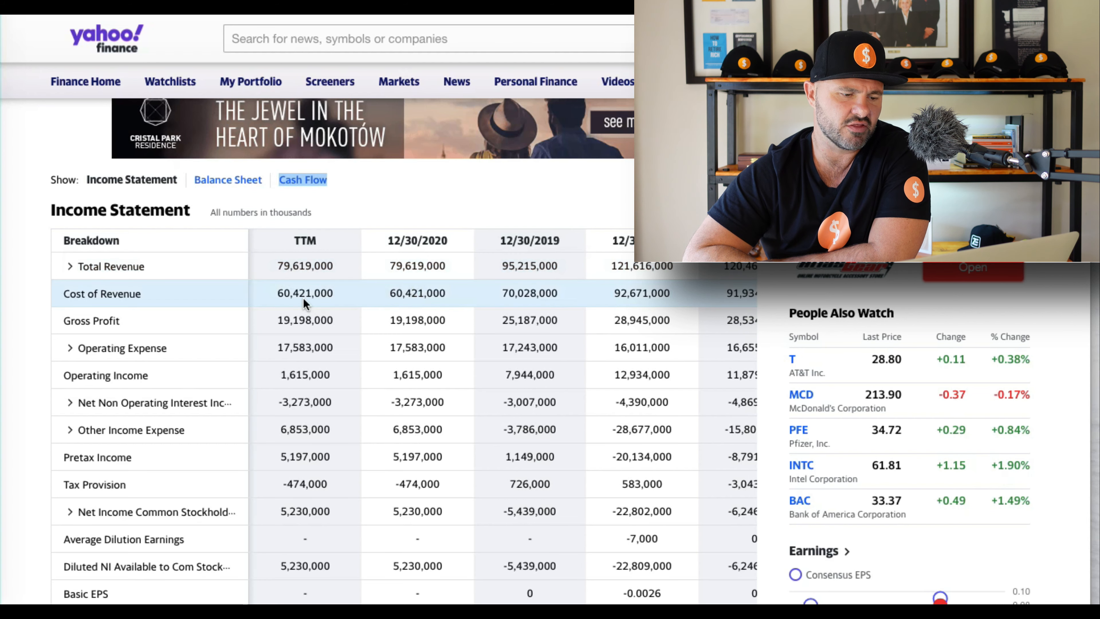
pyautogui.moveTo(354, 347)
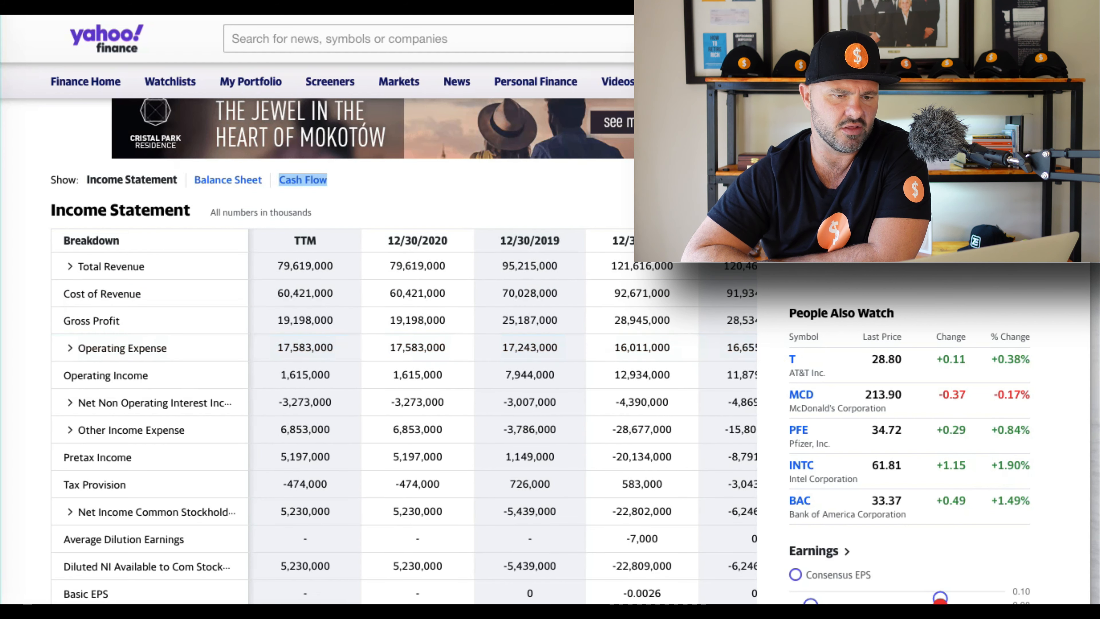
# Show GE's cash flow statement down to capital expenditure and free cash flow.
pyautogui.click(302, 180)
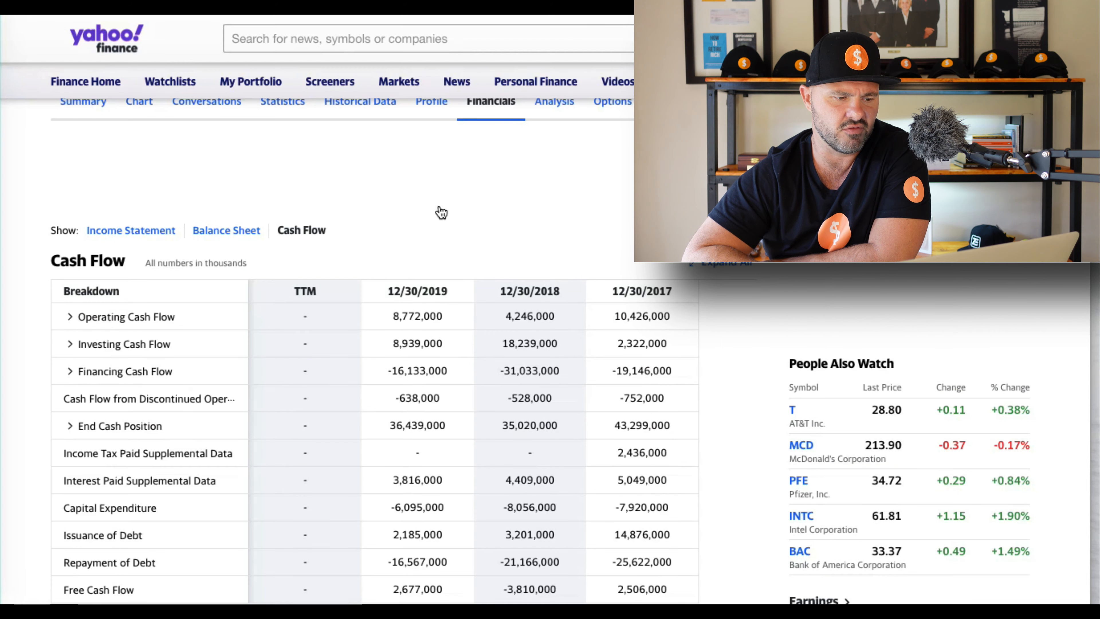
pyautogui.scroll(-3)
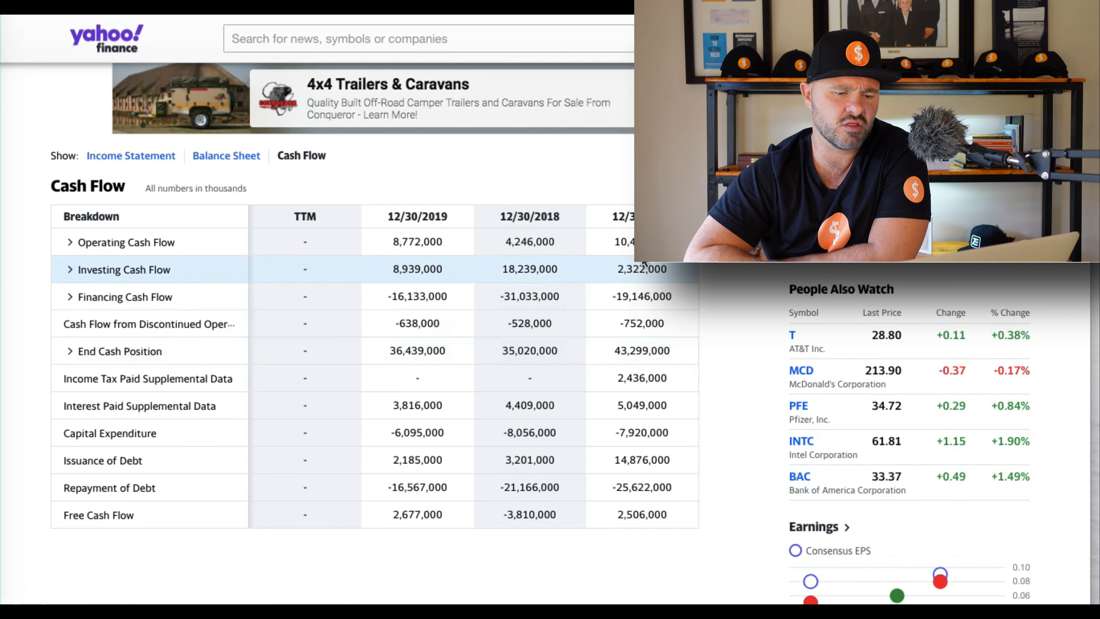
pyautogui.moveTo(529, 241)
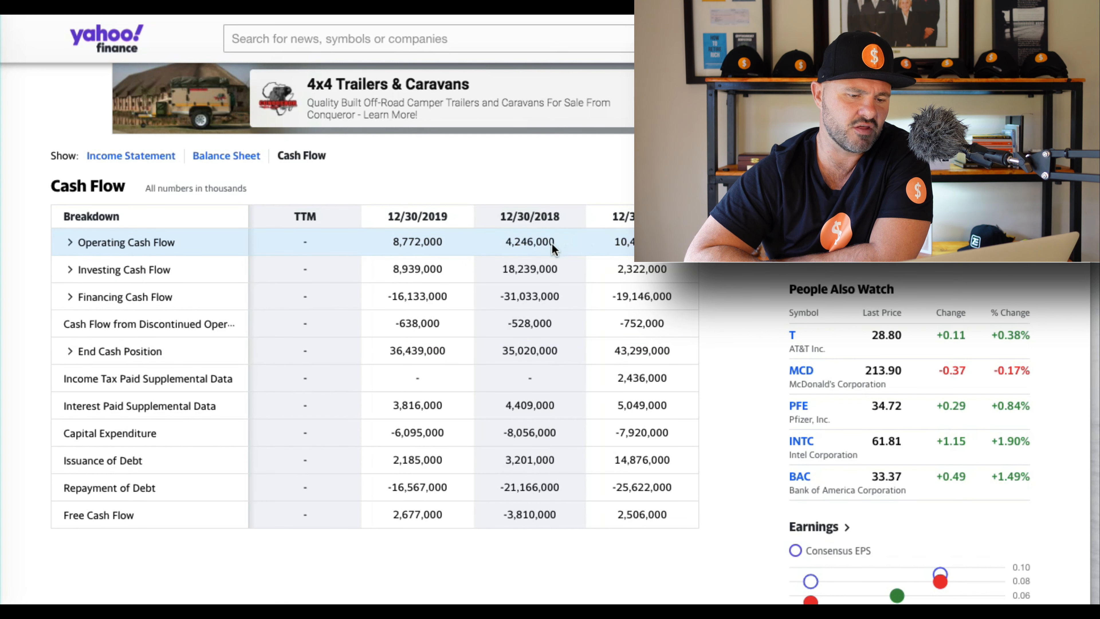
pyautogui.moveTo(448, 268)
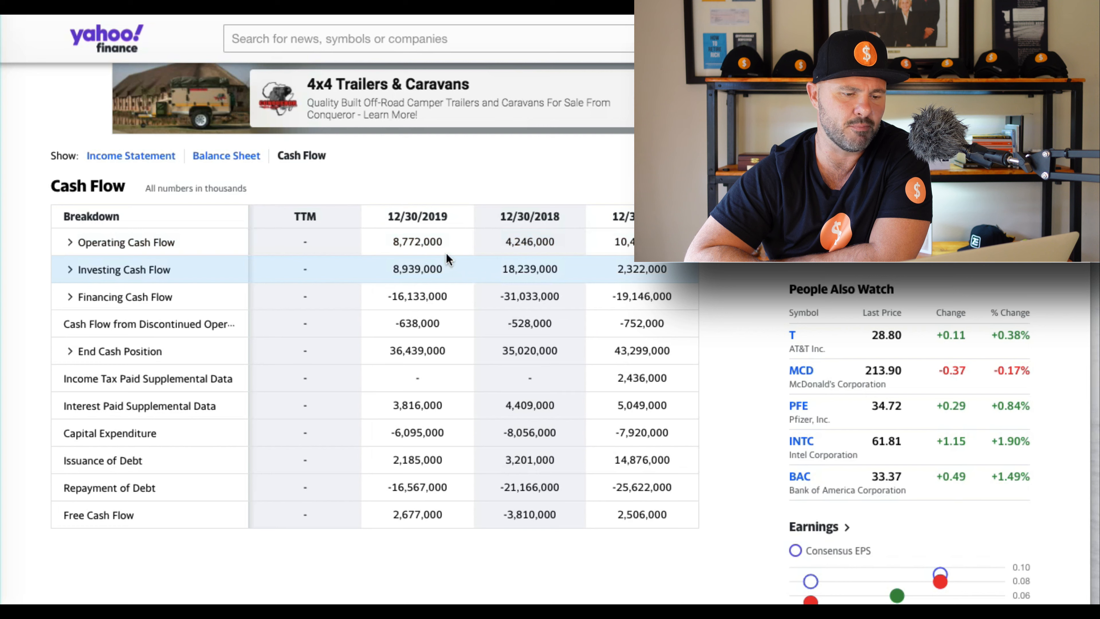
pyautogui.moveTo(417, 241)
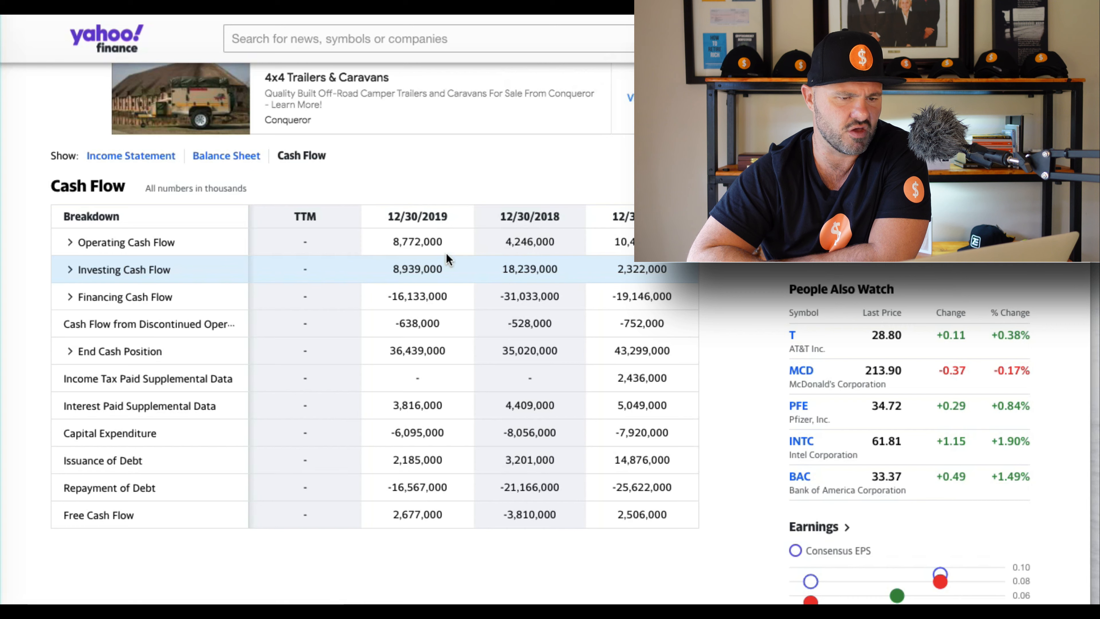
# Scroll back up GE's balance sheet to working capital, net debt and share counts.
pyautogui.scroll(3)
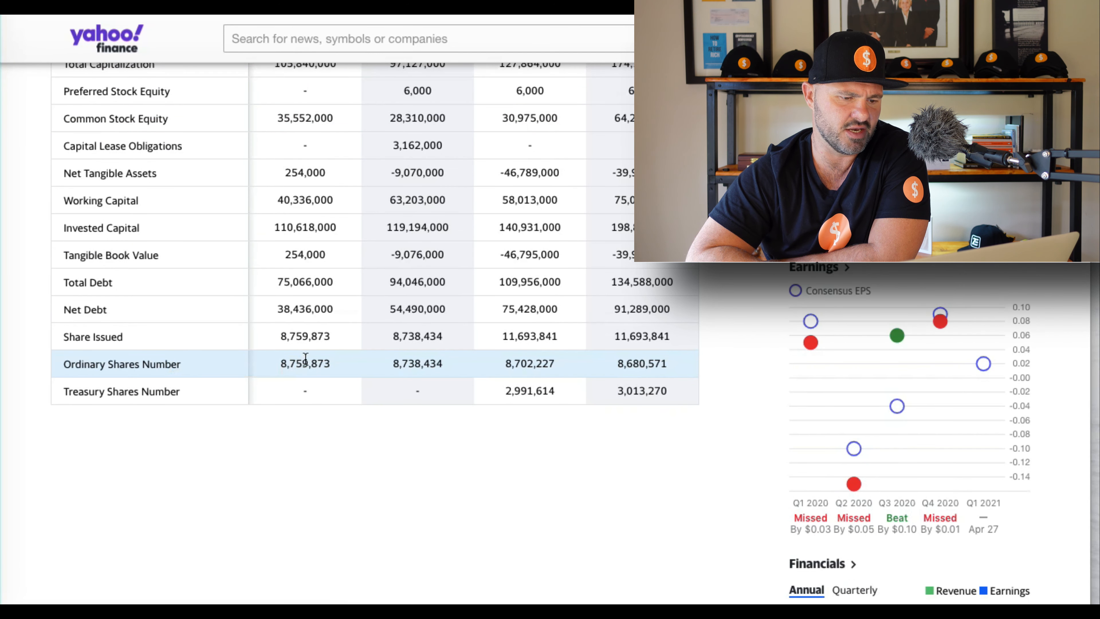
pyautogui.moveTo(452, 354)
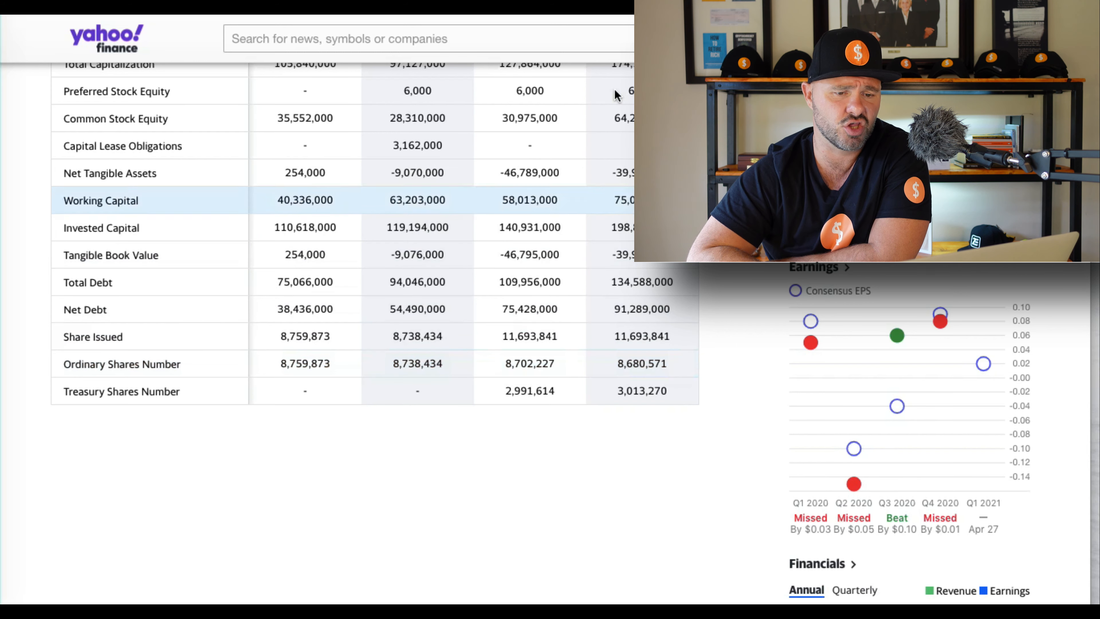
pyautogui.scroll(3)
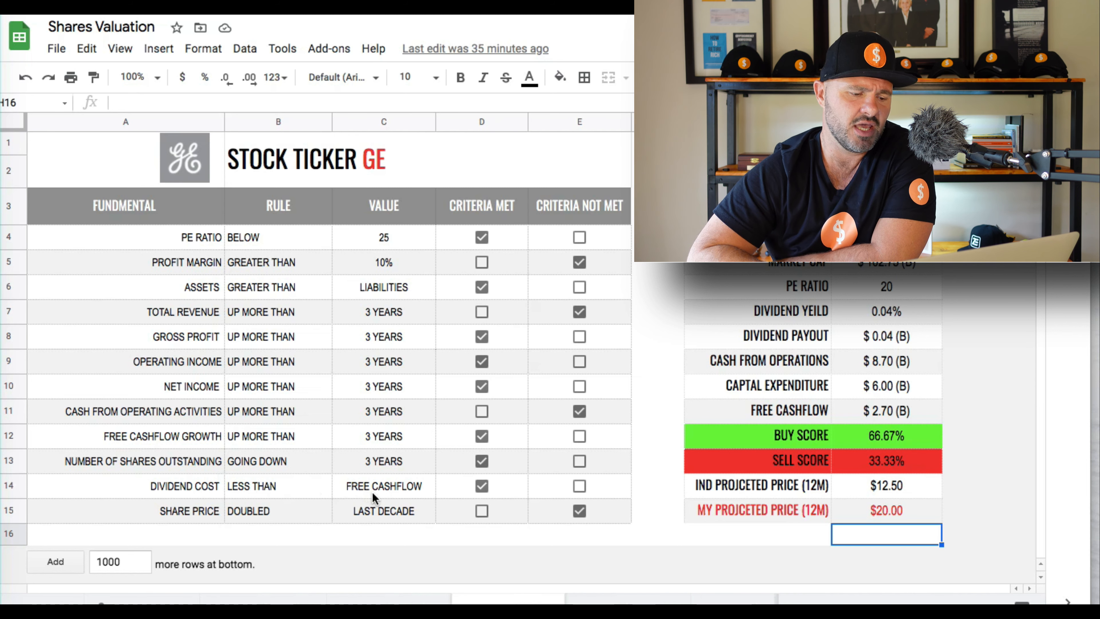
pyautogui.moveTo(820, 367)
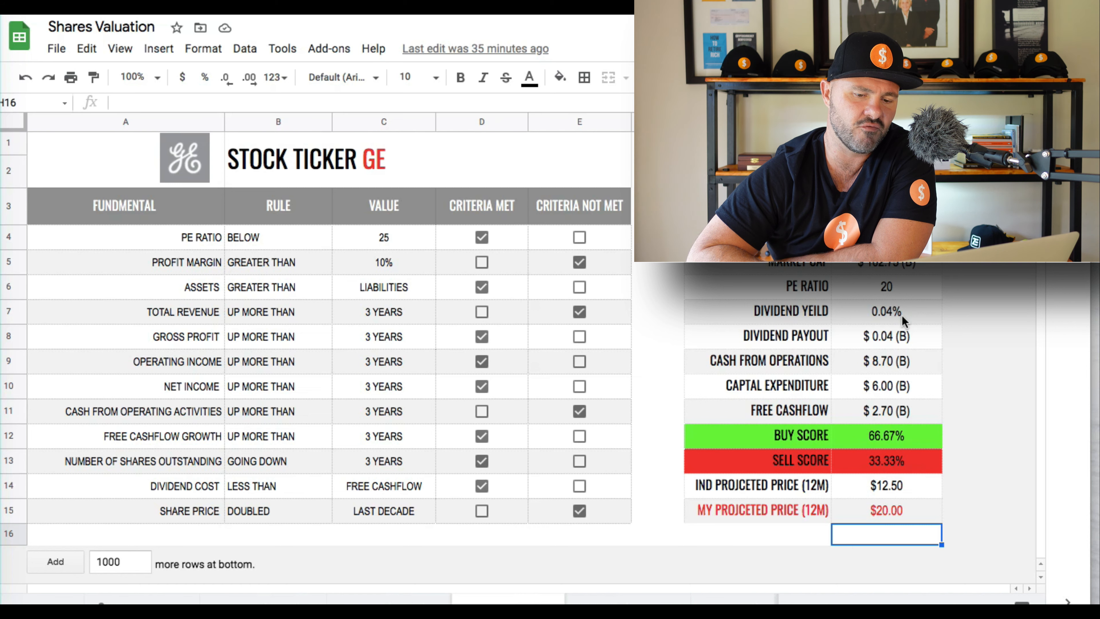
pyautogui.moveTo(908, 348)
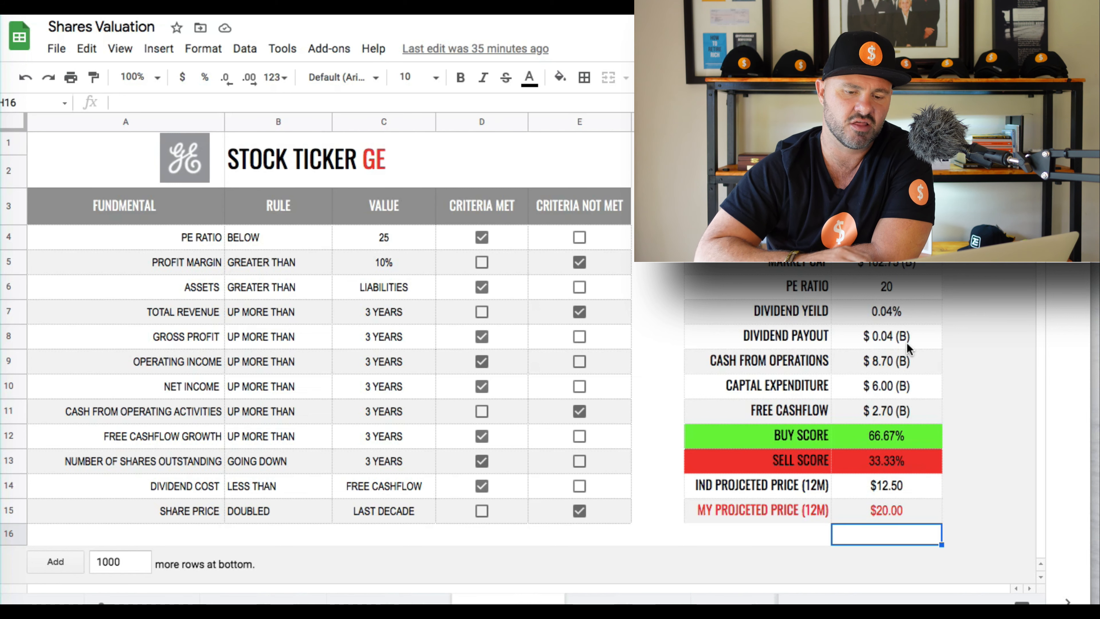
pyautogui.moveTo(875, 419)
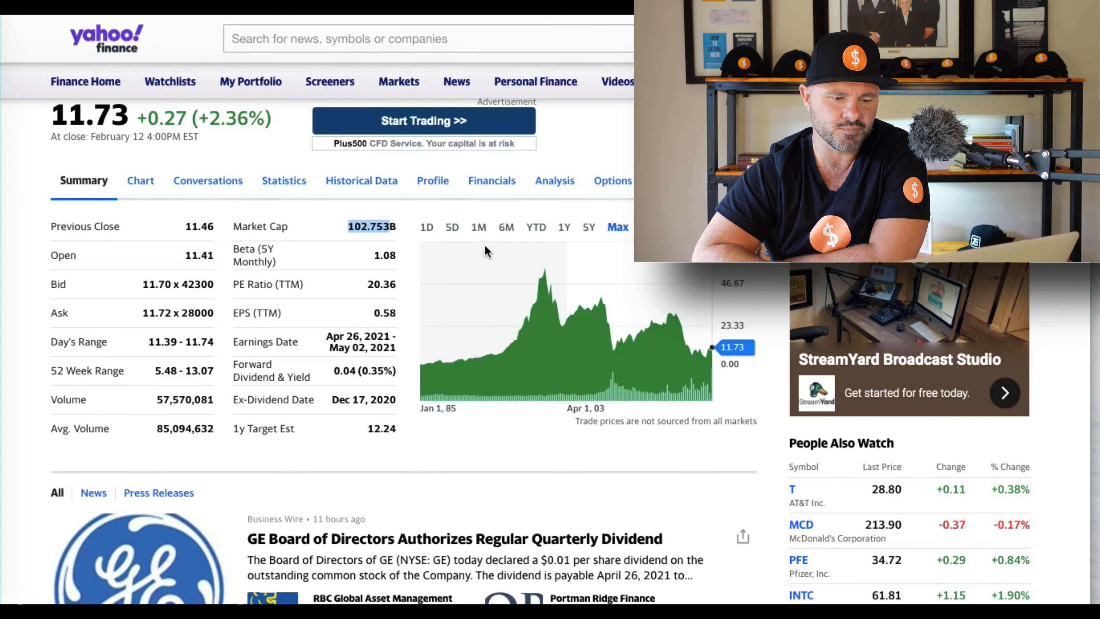
pyautogui.moveTo(544, 268)
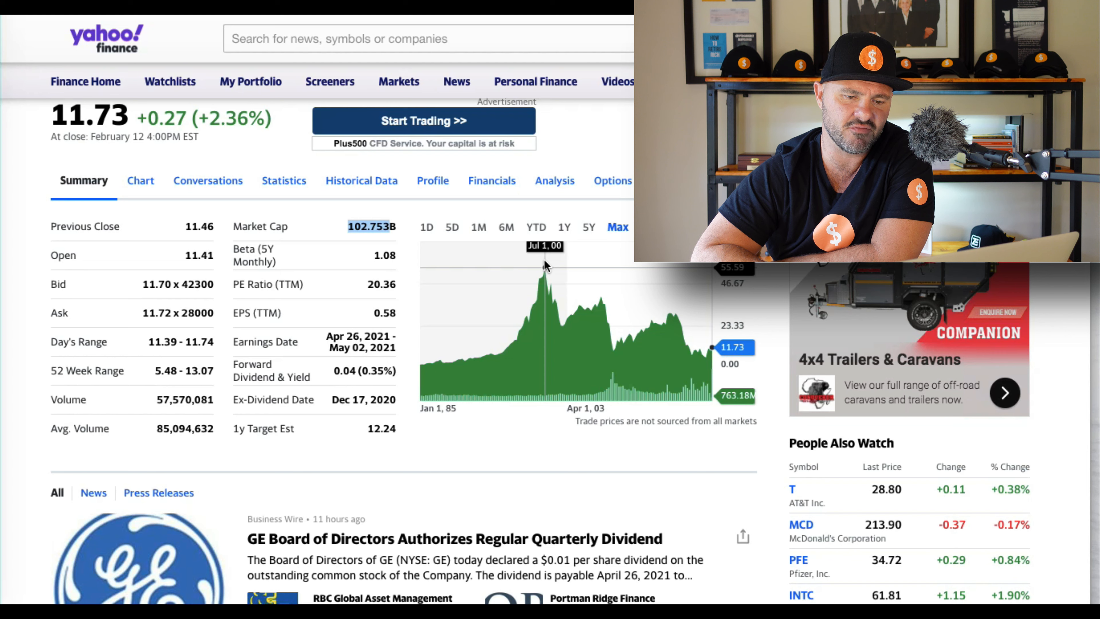
pyautogui.moveTo(709, 350)
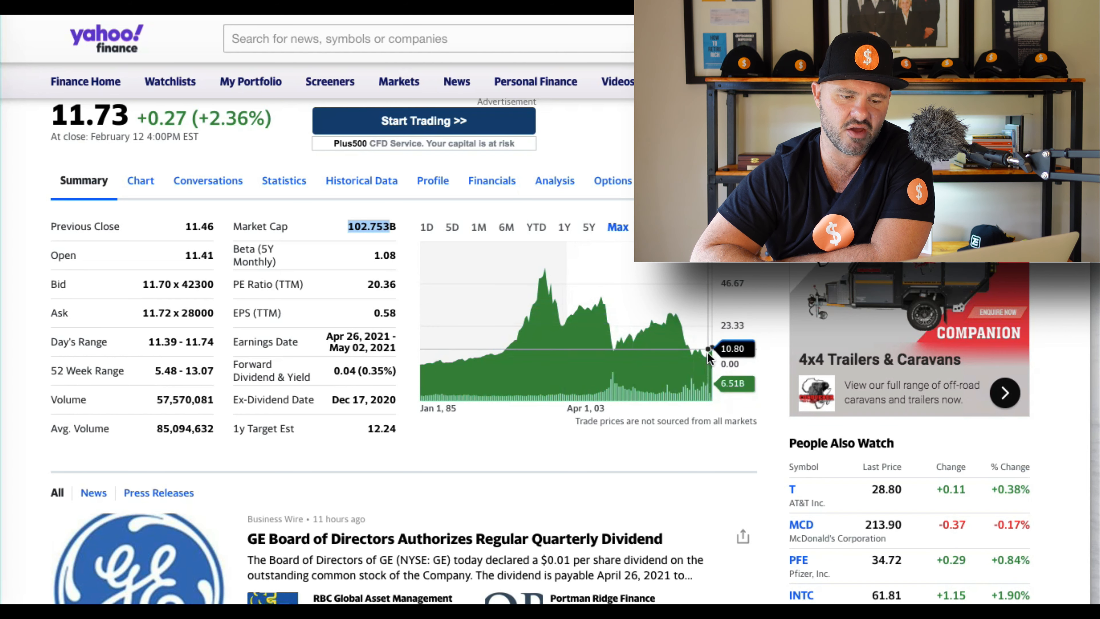